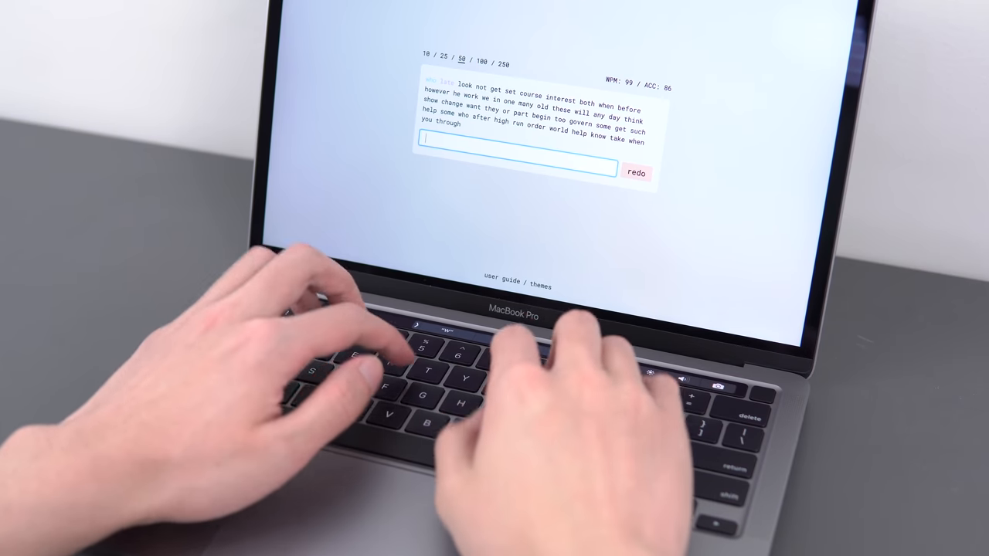
Step: Type the passage words in sequence — 'se', 'both', 'hi', 'an', 'chan', 'who' — each followed by a space
type("se")
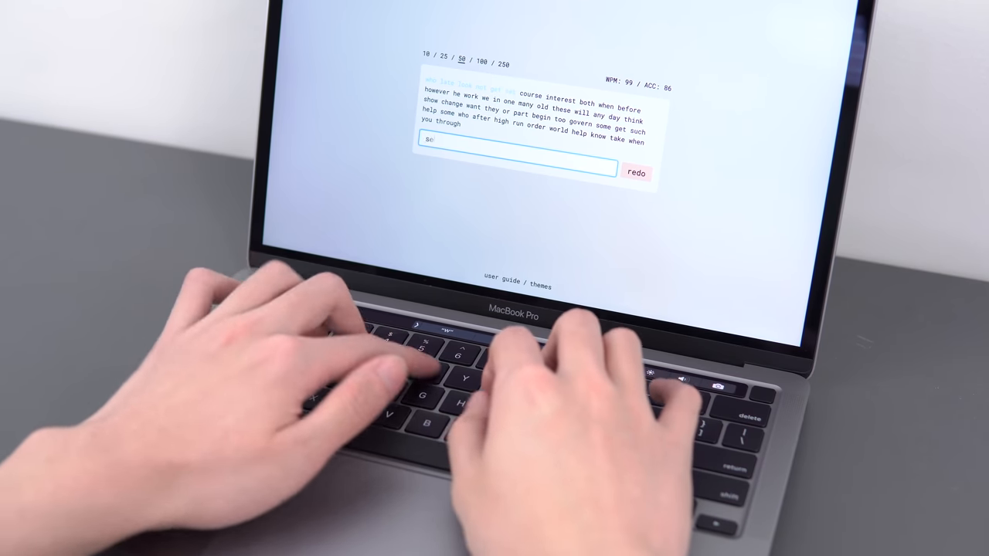
type("both")
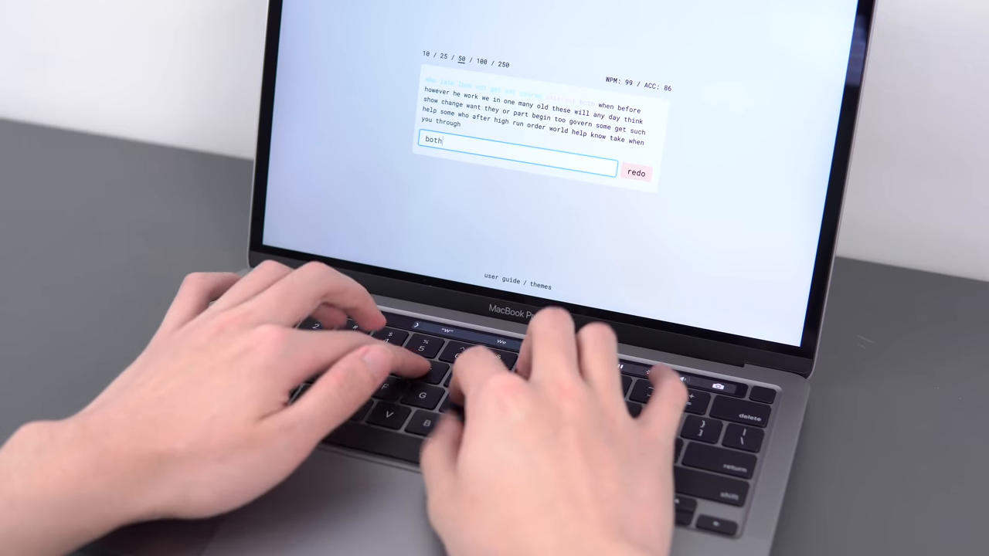
type("hi")
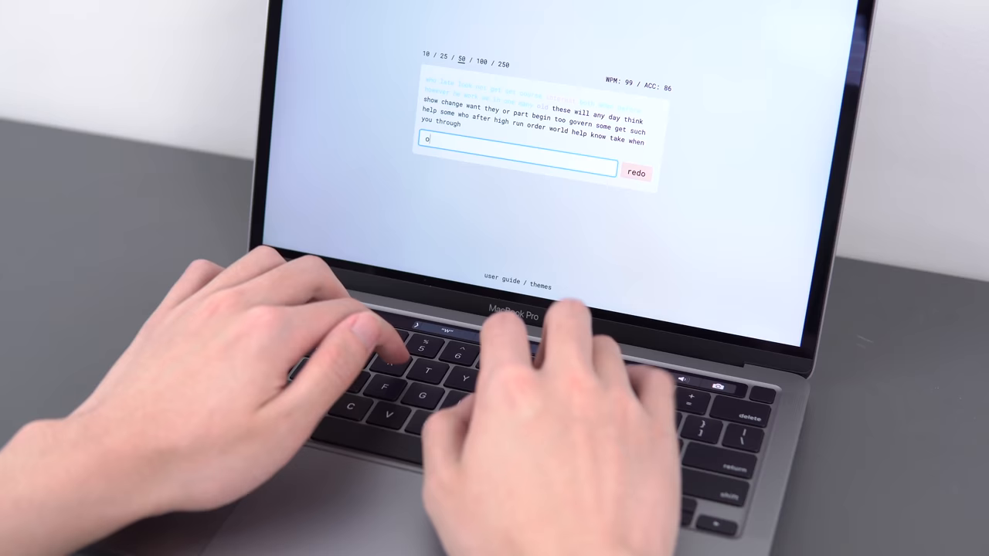
type("an")
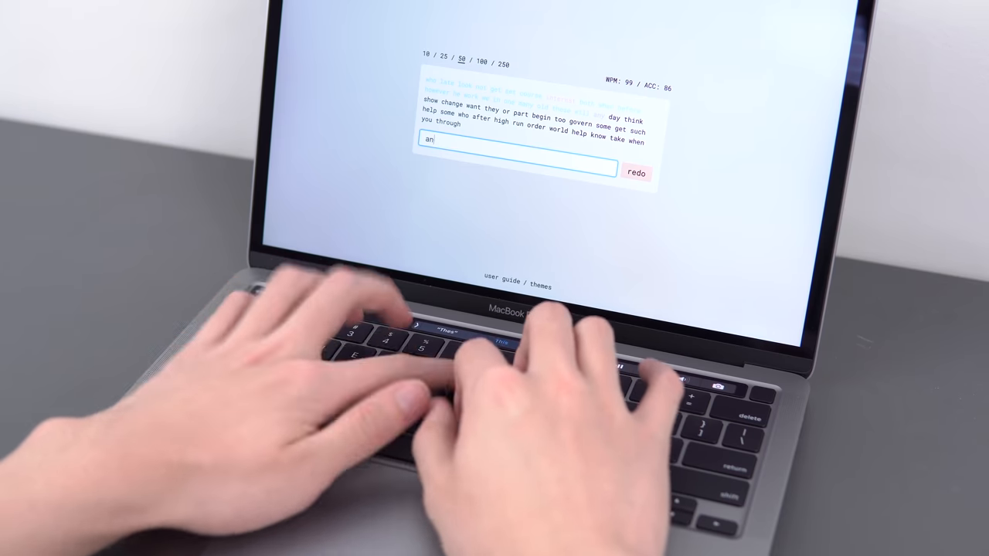
type("chan")
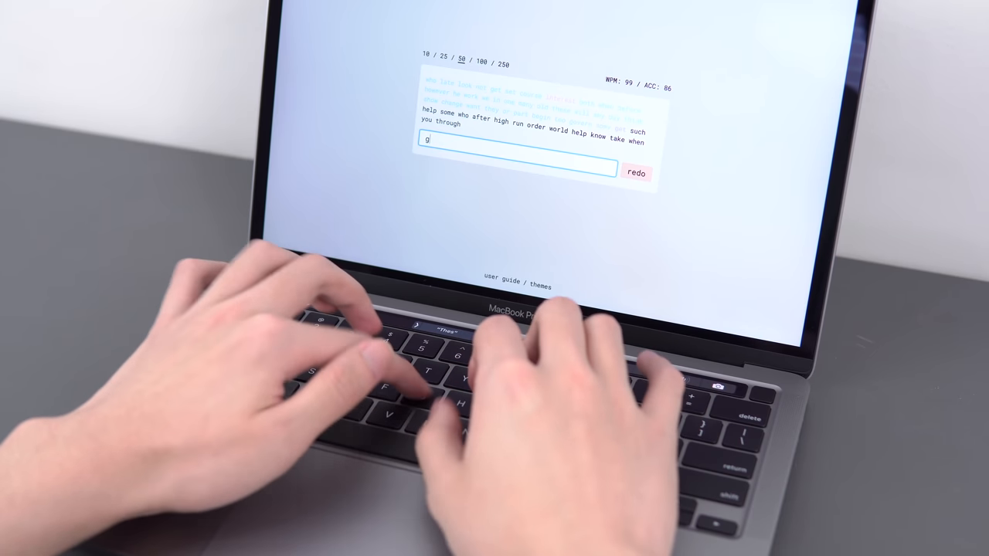
type("who")
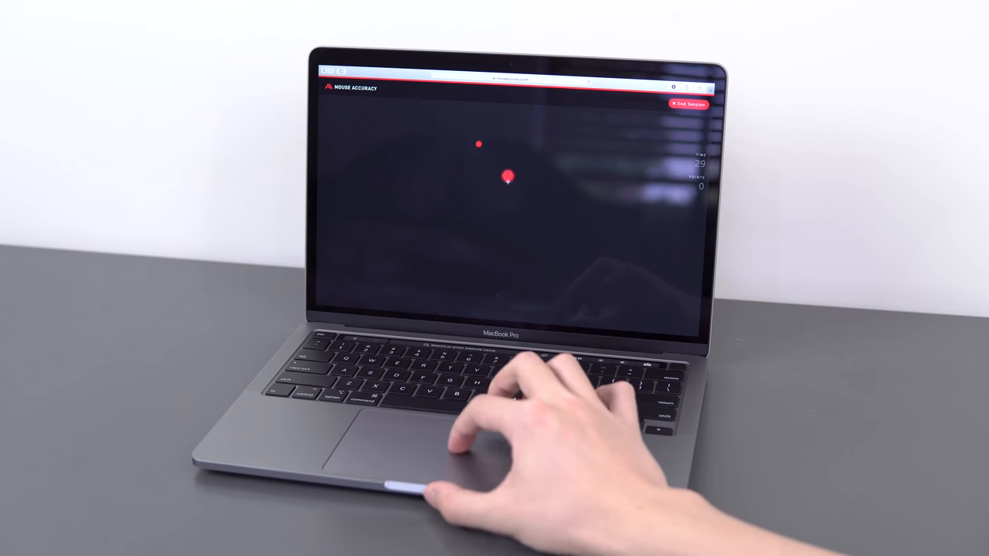
Step: Hit the red targets with the trackpad until the round ends at score 195, 97% click accuracy
left_click(507, 176)
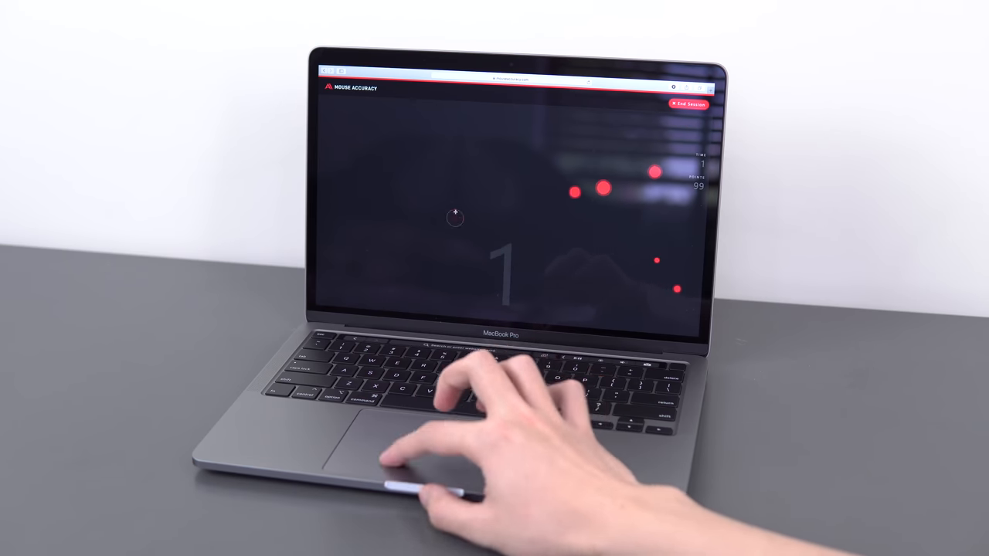
left_click(686, 102)
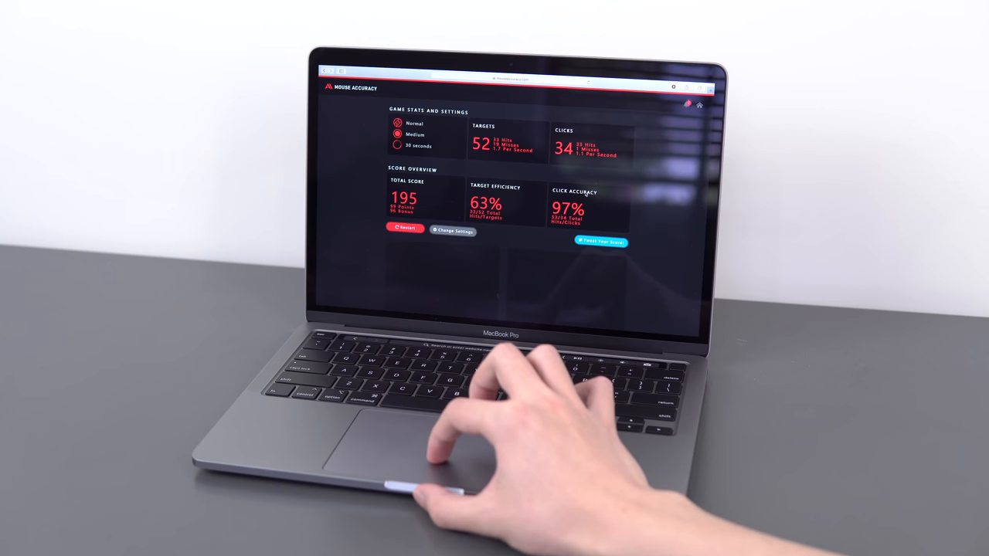